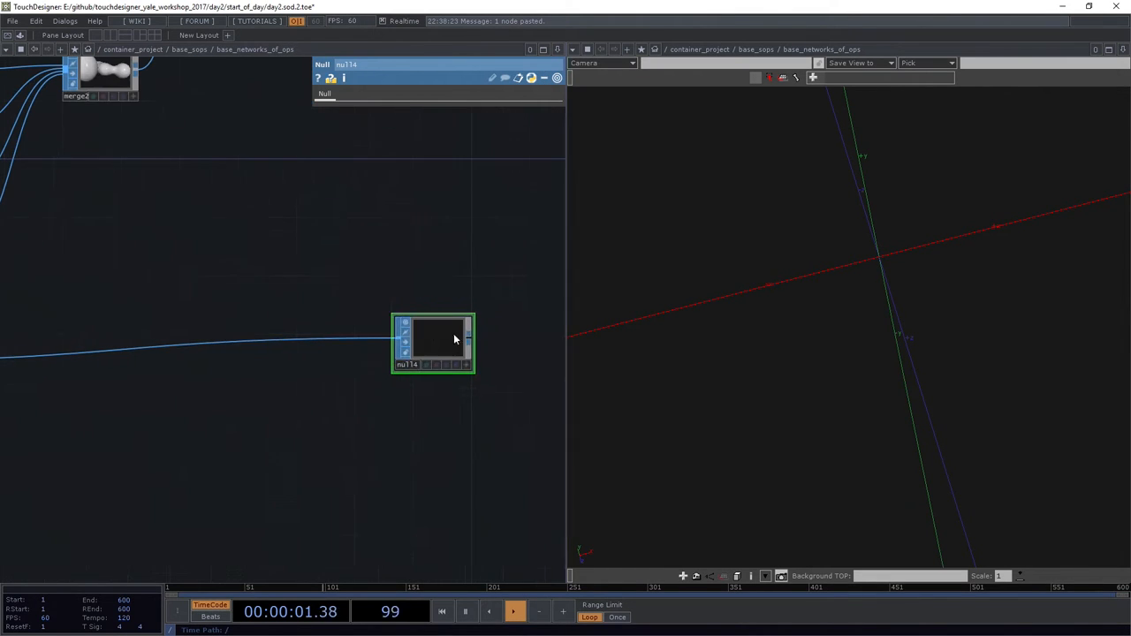
# Step: Pan the network editor left to bring the circle chain and null4 into view
pyautogui.moveTo(433, 343); pyautogui.dragTo(451, 367)
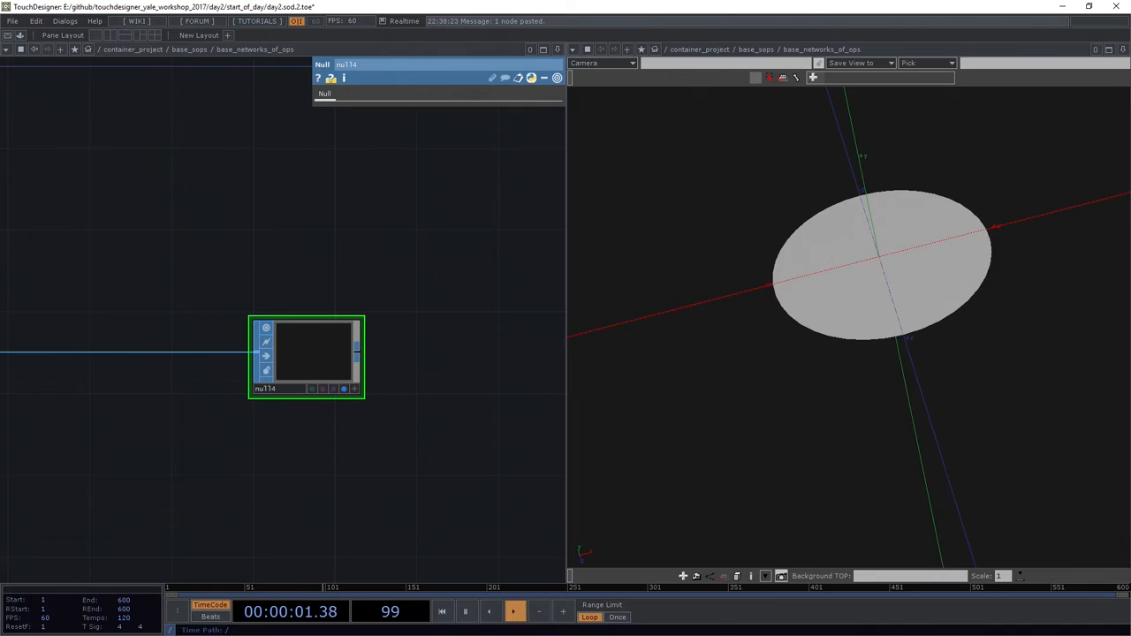
# Step: Bring circle2 into view and open the SOP operator list beside it
pyautogui.click(514, 610)
pyautogui.write('ec')
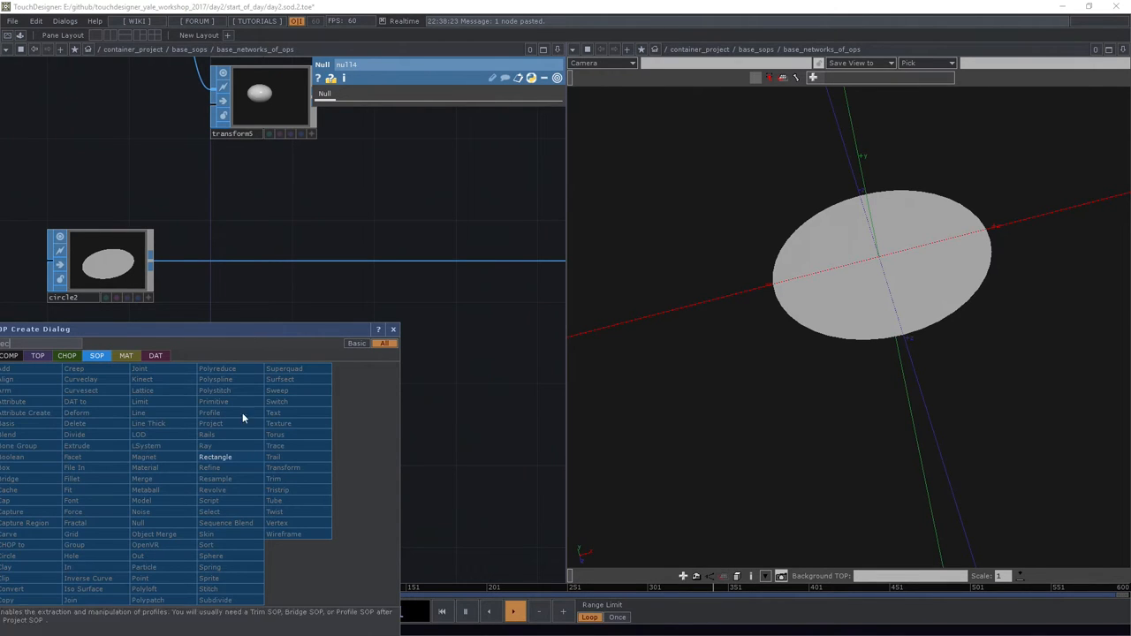
# Step: Add a Rectangle SOP, then a Copy SOP via 'cop' with circle2 as input
pyautogui.click(216, 456)
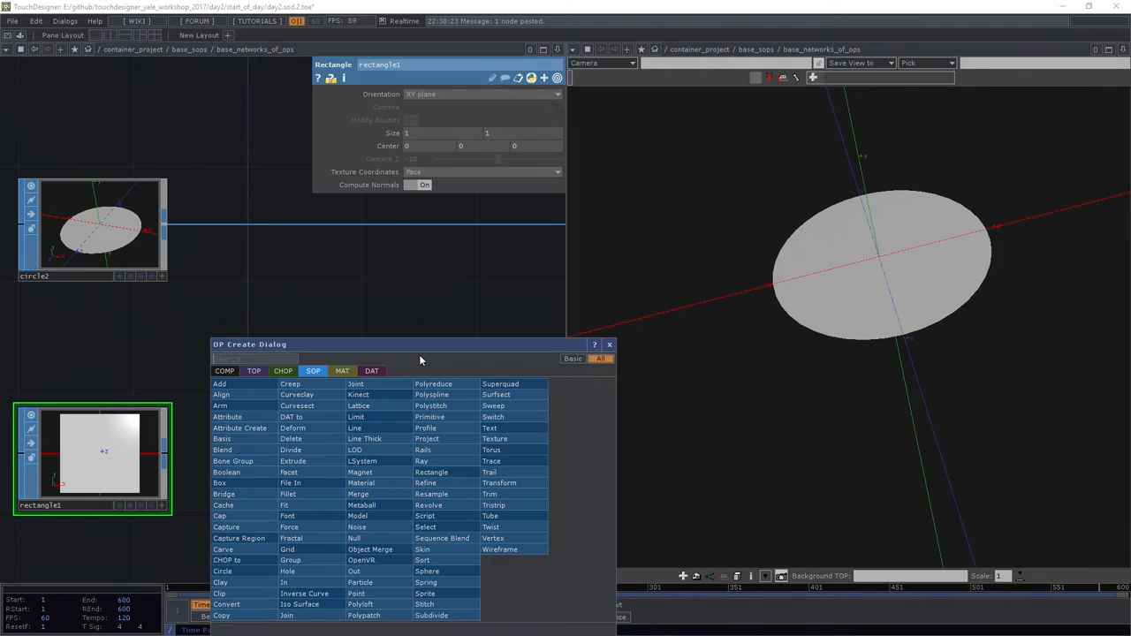
pyautogui.write('cop')
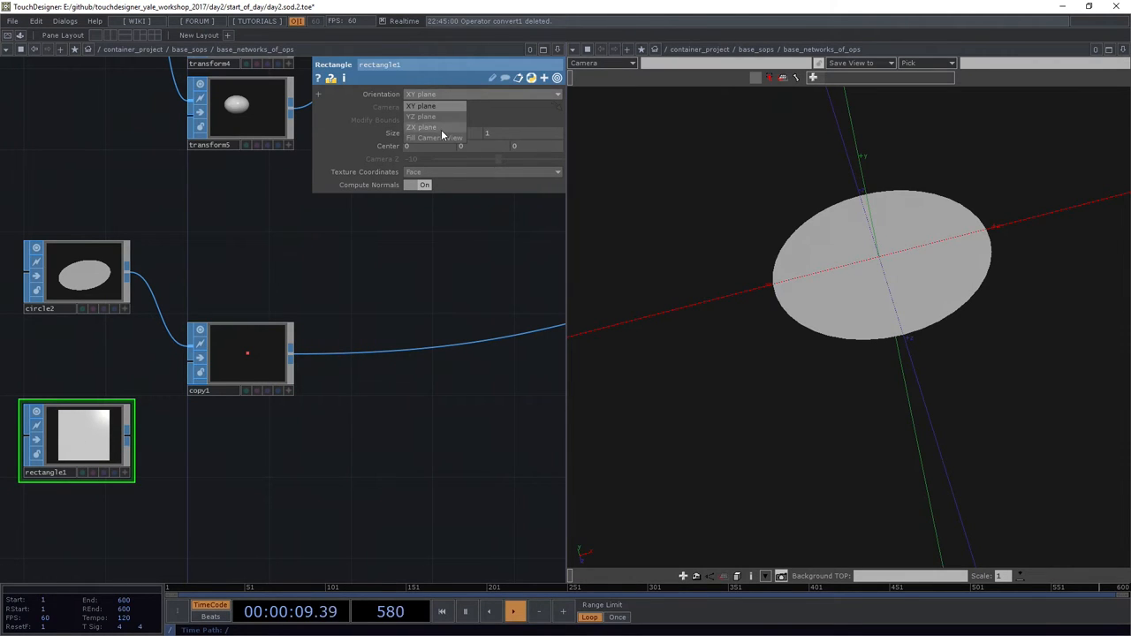
# Step: Set rectangle1 orientation to ZX plane, wire it into copy1, and select circle2
pyautogui.click(423, 127)
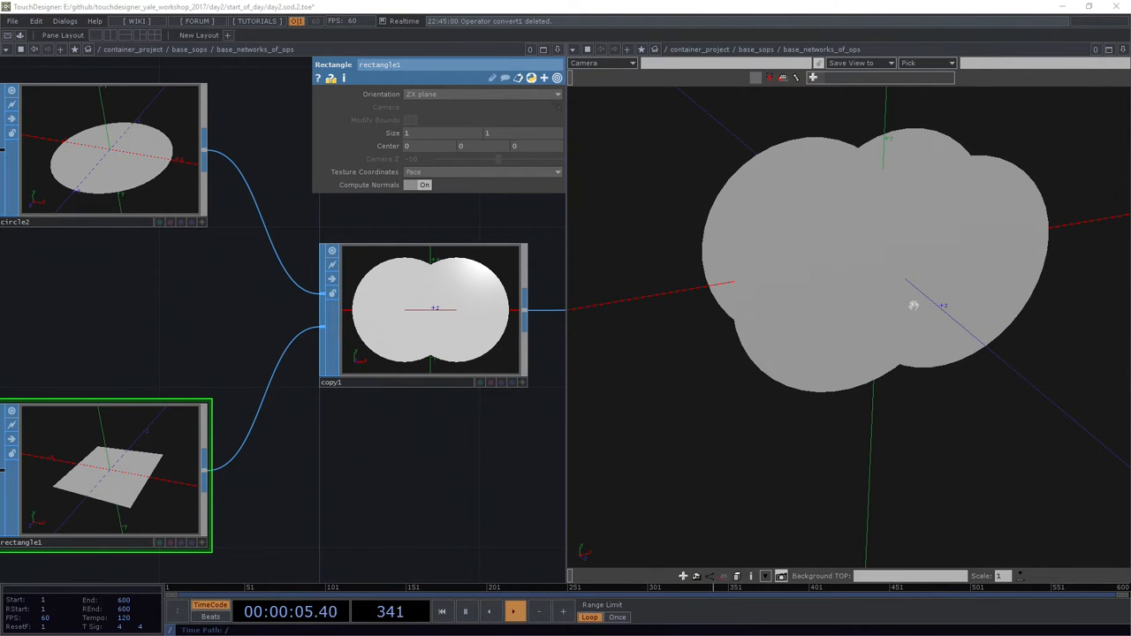
pyautogui.click(106, 150)
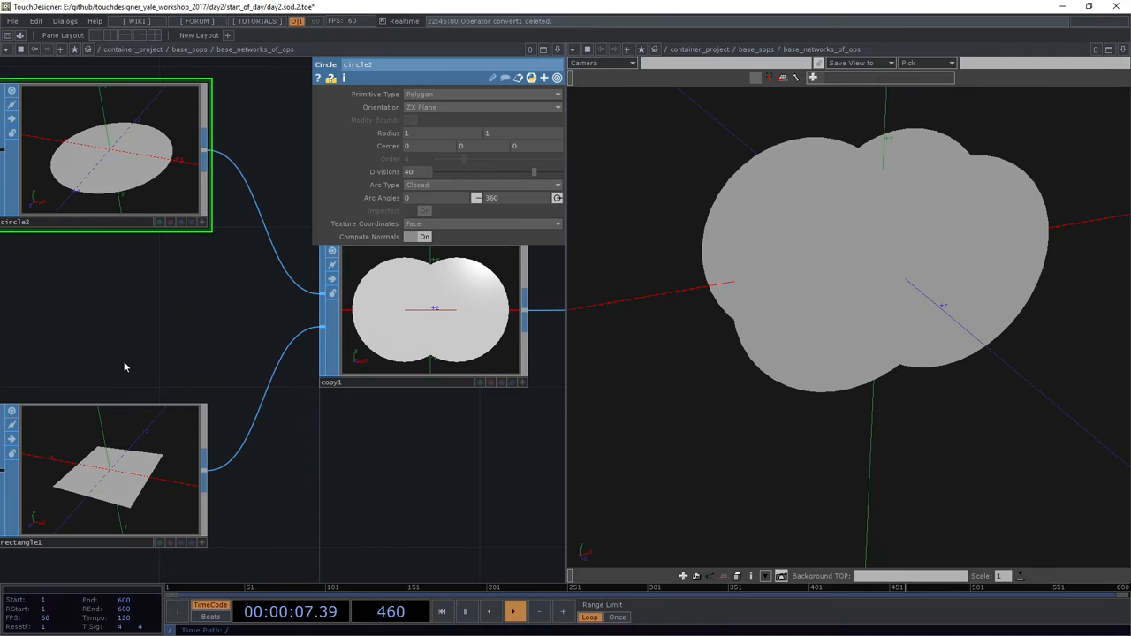
pyautogui.moveTo(281, 367)
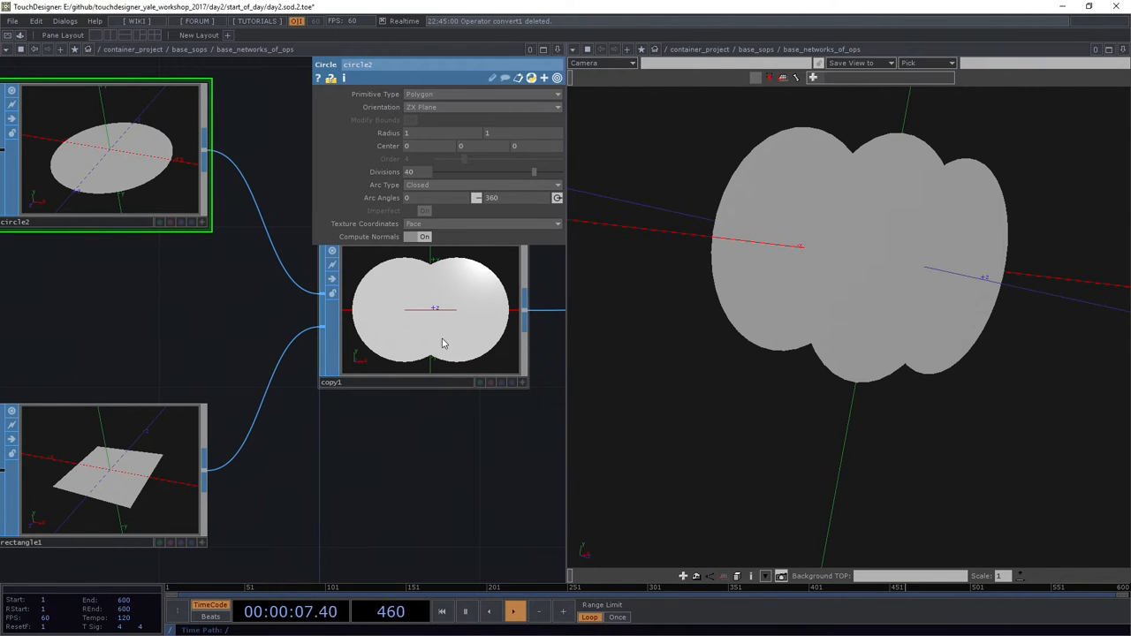
# Step: Select copy1 to show its Copy parameters in the parameter window
pyautogui.click(287, 382)
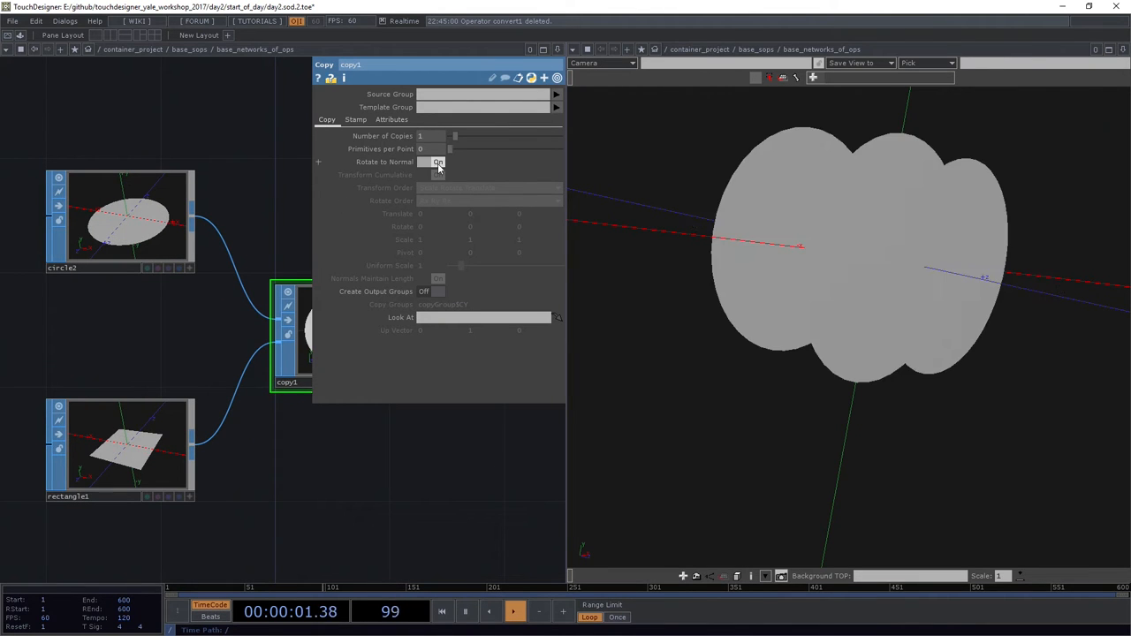
# Step: Turn off Rotate to Normal, set rectangle1 size to 5 5, and open viewer Display Options
pyautogui.click(437, 161)
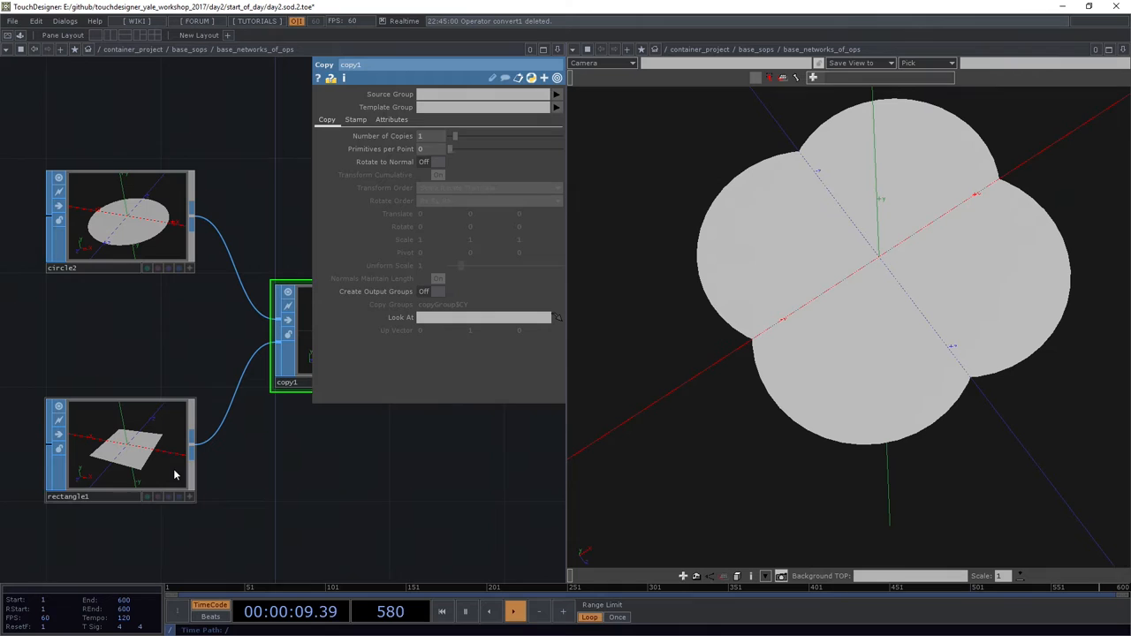
pyautogui.click(119, 450)
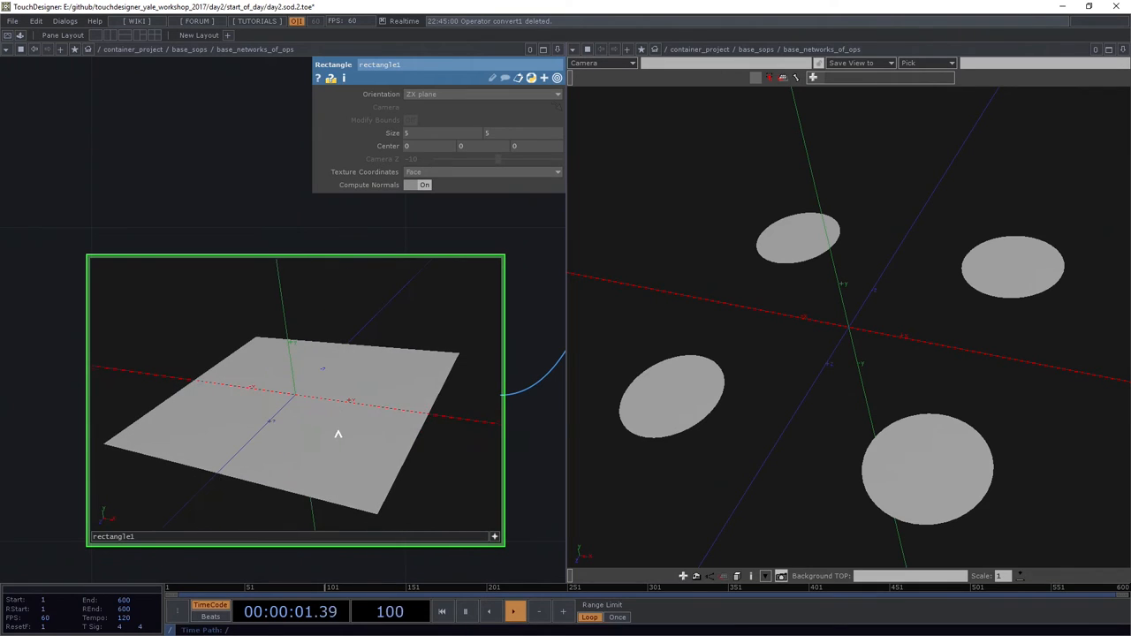
pyautogui.rightClick(354, 311)
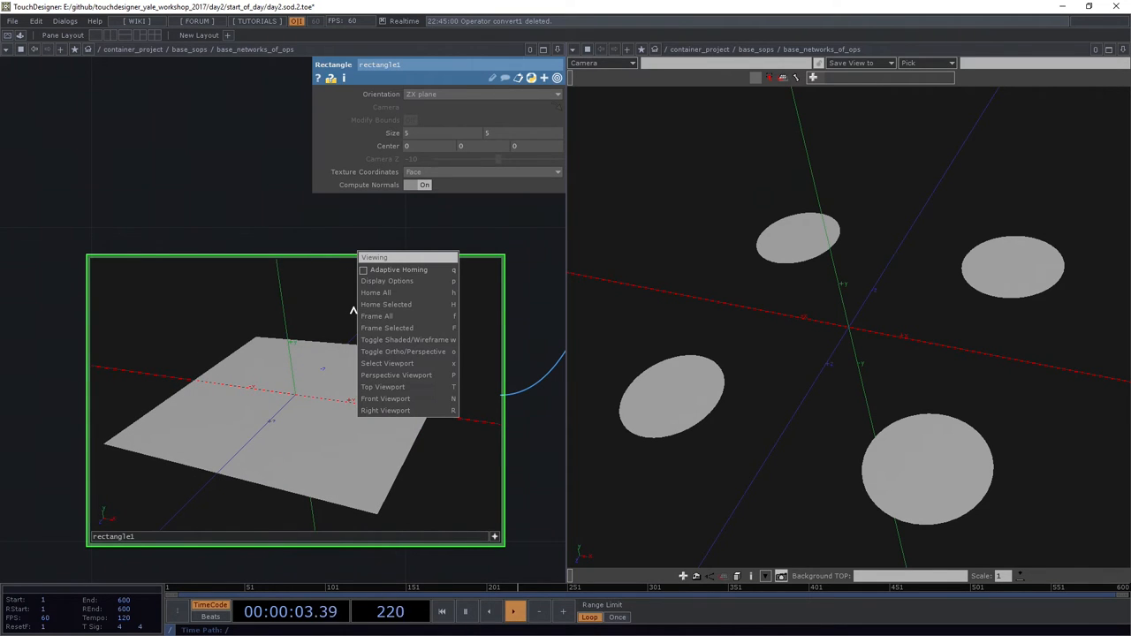
pyautogui.moveTo(406, 281)
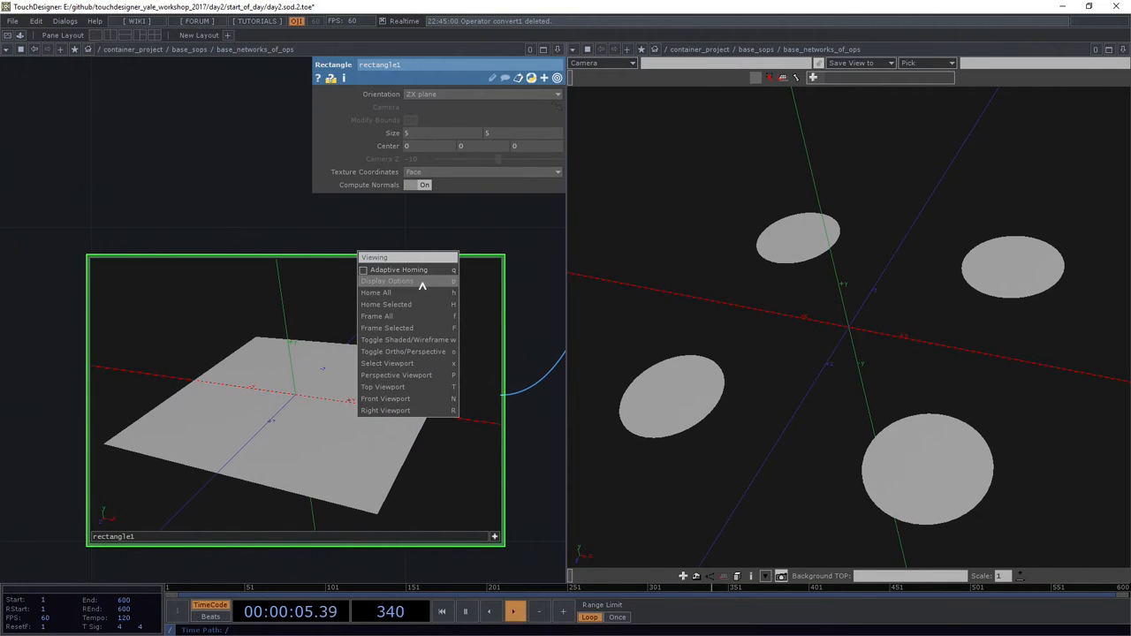
pyautogui.click(386, 281)
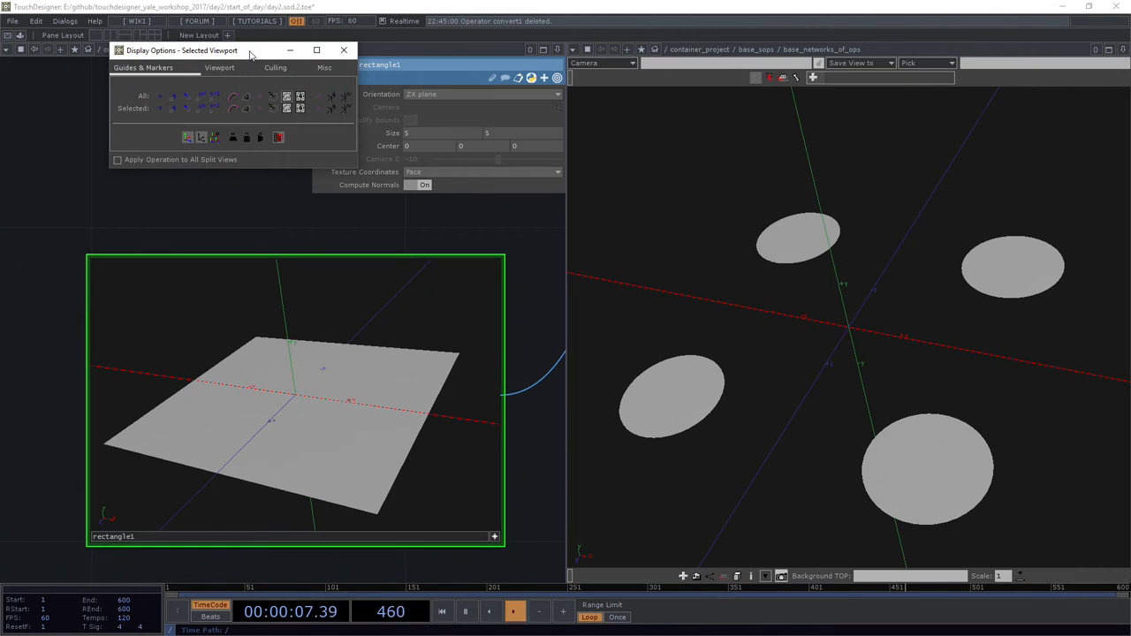
# Step: Move the Display Options window aside, set filled primitive display, then close it
pyautogui.moveTo(181, 51); pyautogui.dragTo(110, 82)
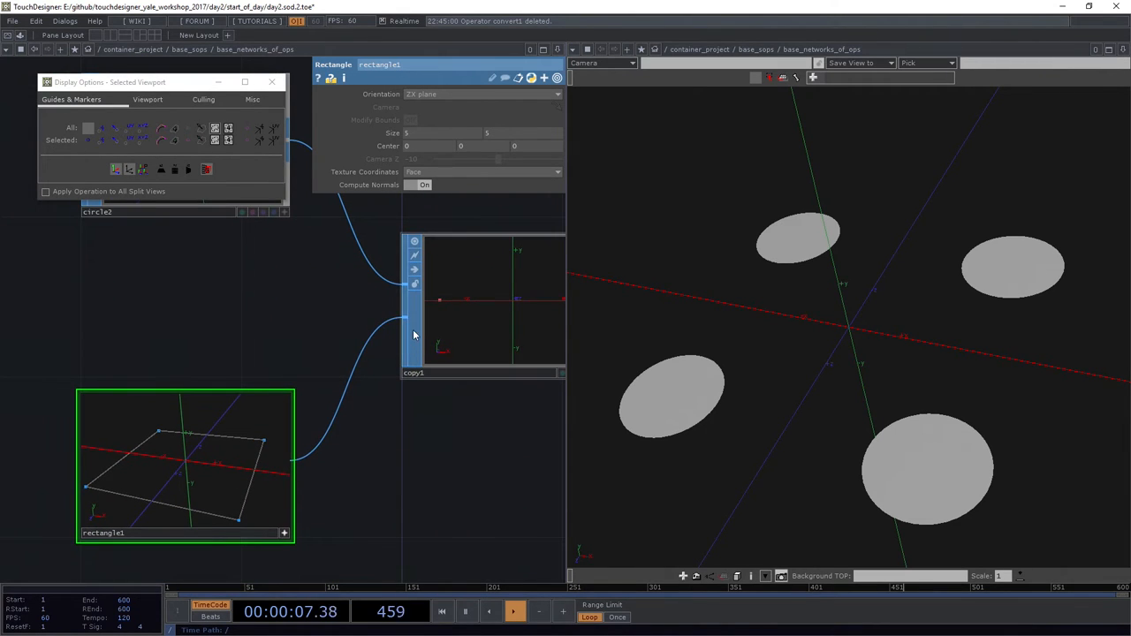
pyautogui.moveTo(406, 322)
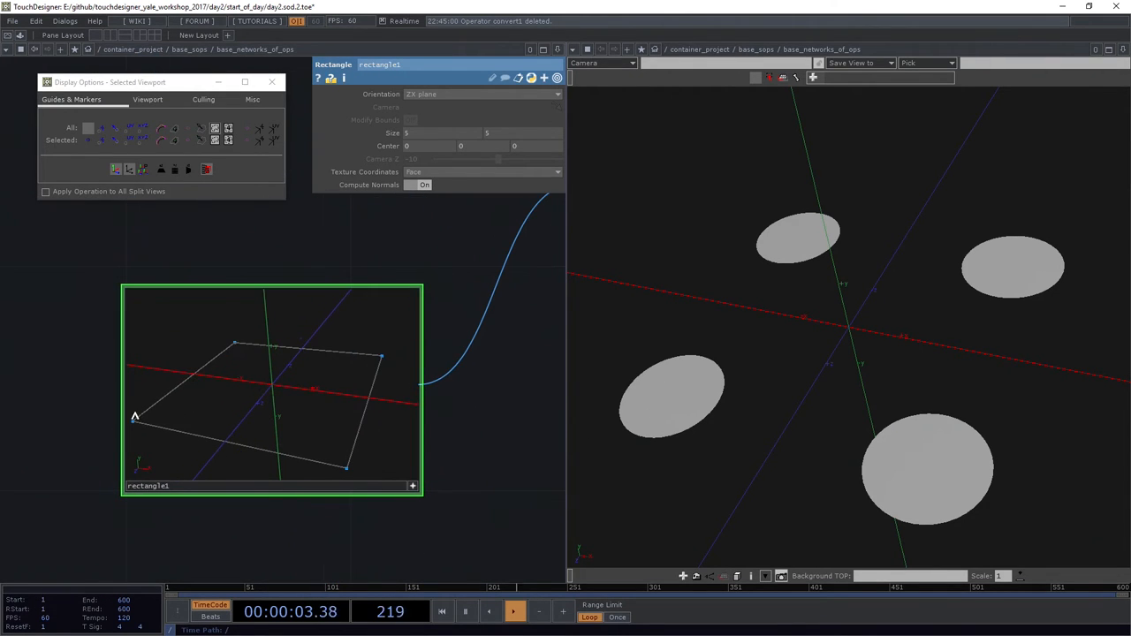
pyautogui.moveTo(244, 351)
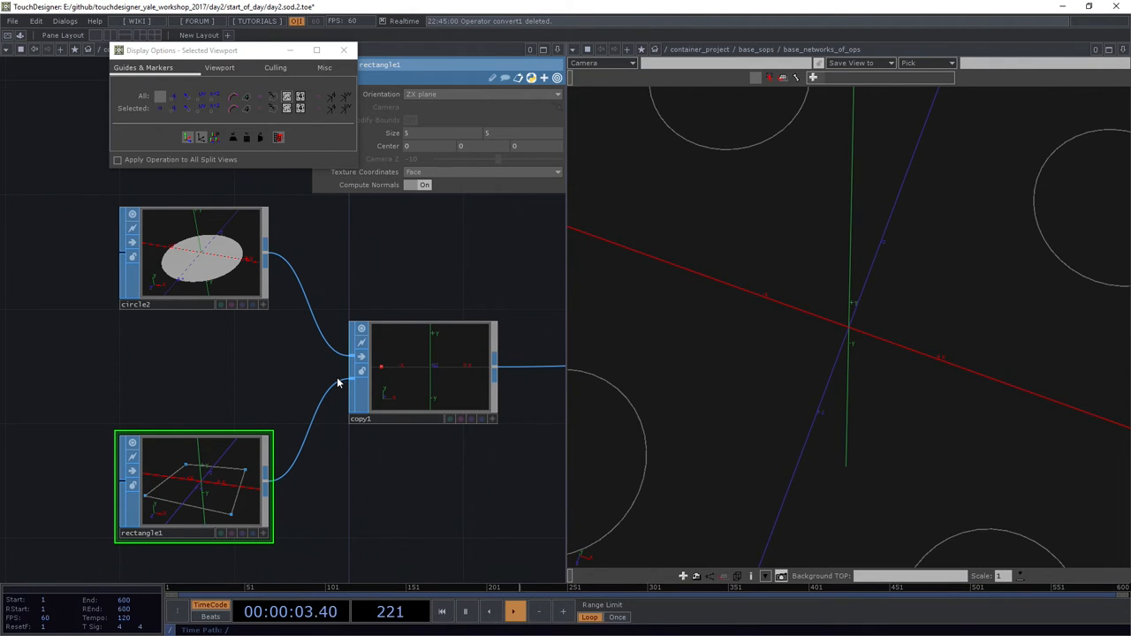
pyautogui.moveTo(468, 395)
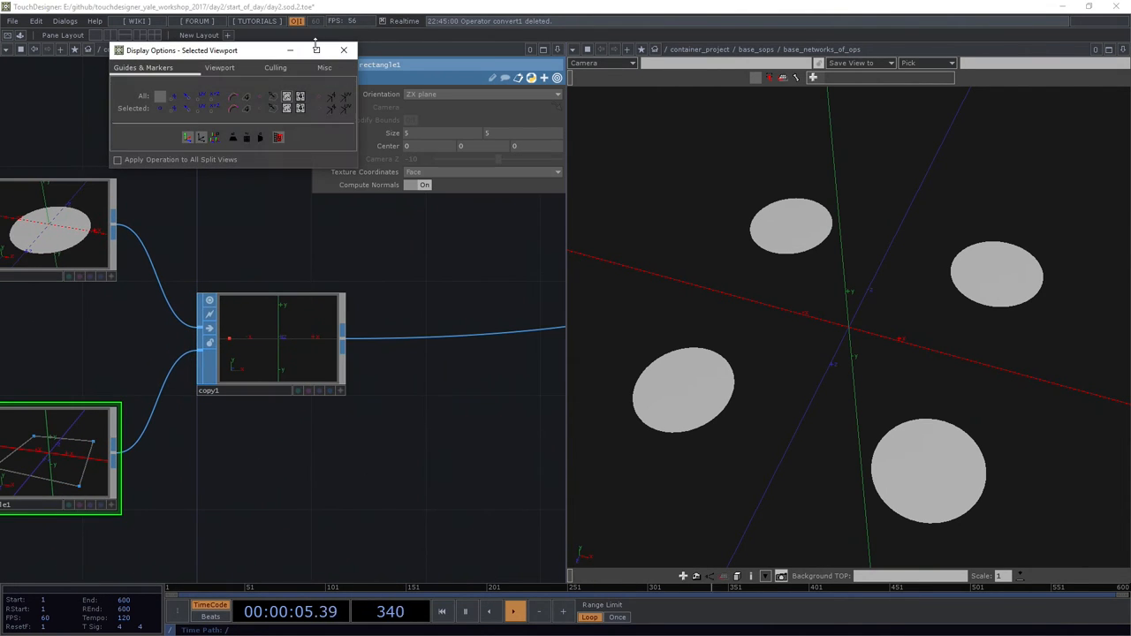
pyautogui.click(344, 49)
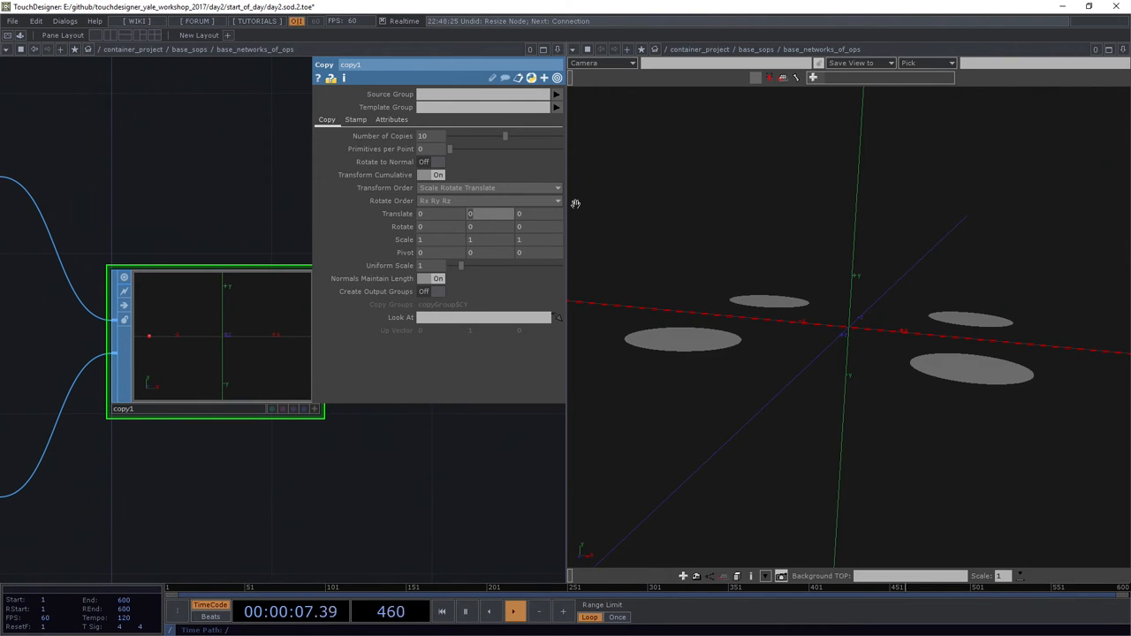
# Step: Set copy1 to offset each copy upward by 0.5
pyautogui.click(489, 213)
pyautogui.write('.5')
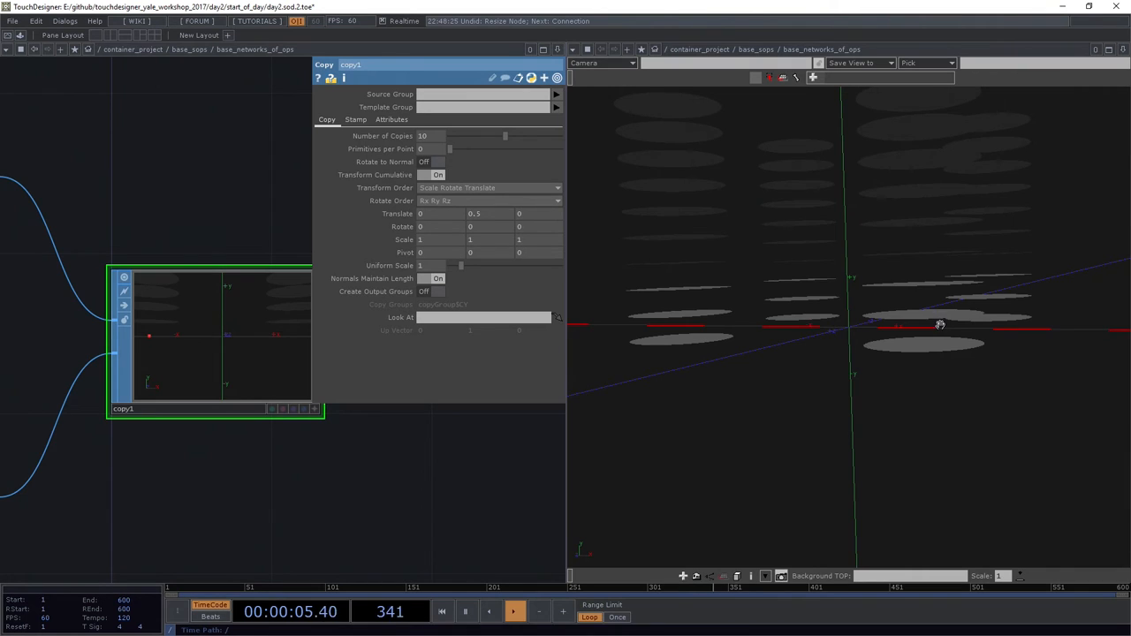
pyautogui.moveTo(926, 317)
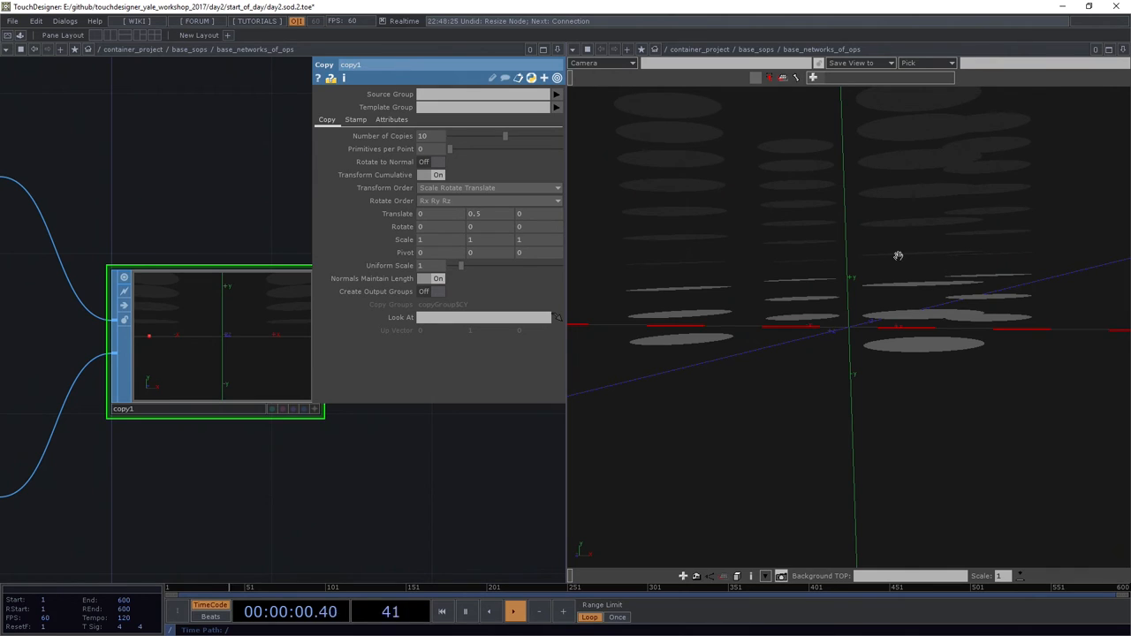
# Step: Set copy1's Uniform Scale to 0.75 so each copy shrinks
pyautogui.click(513, 611)
pyautogui.write('0.75')
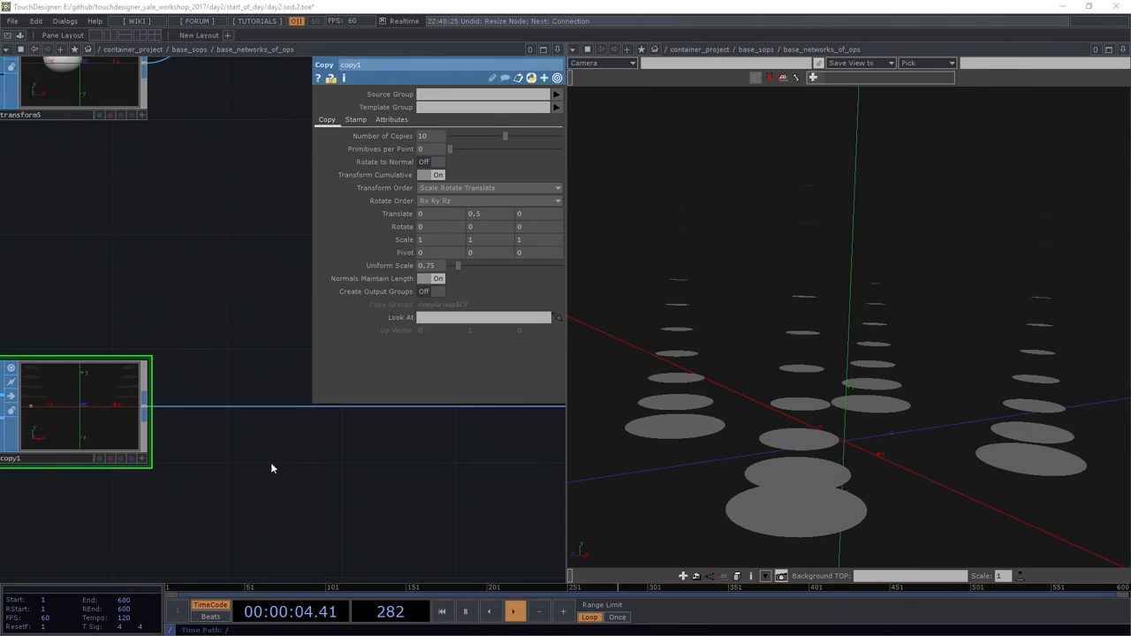
# Step: Insert a Skin SOP on copy1's output wire
pyautogui.rightClick(265, 406)
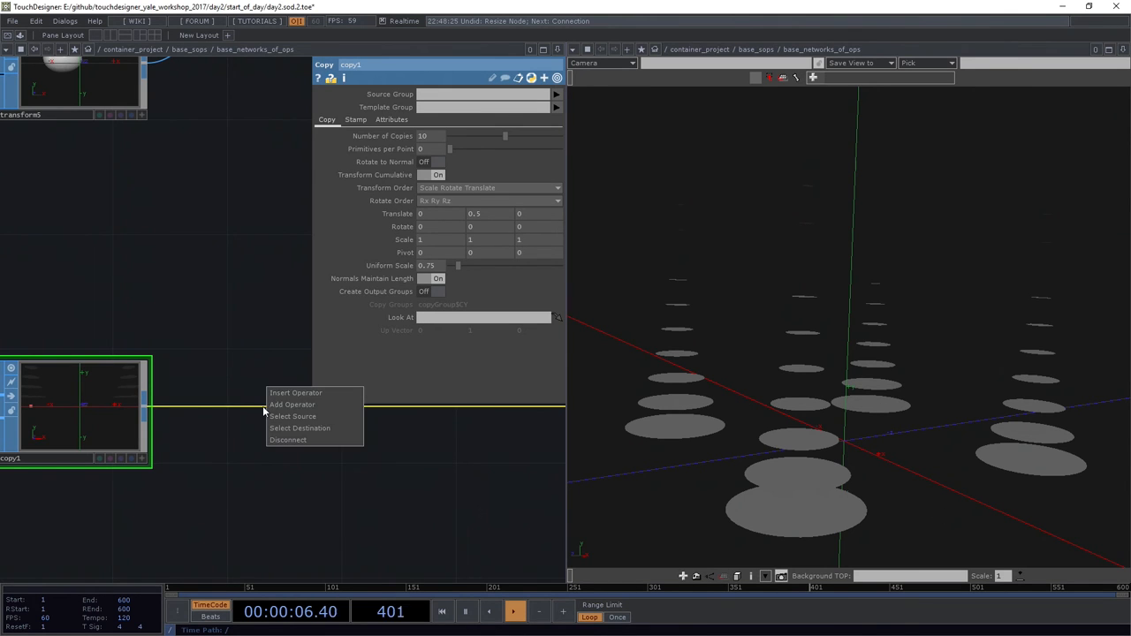
pyautogui.click(292, 404)
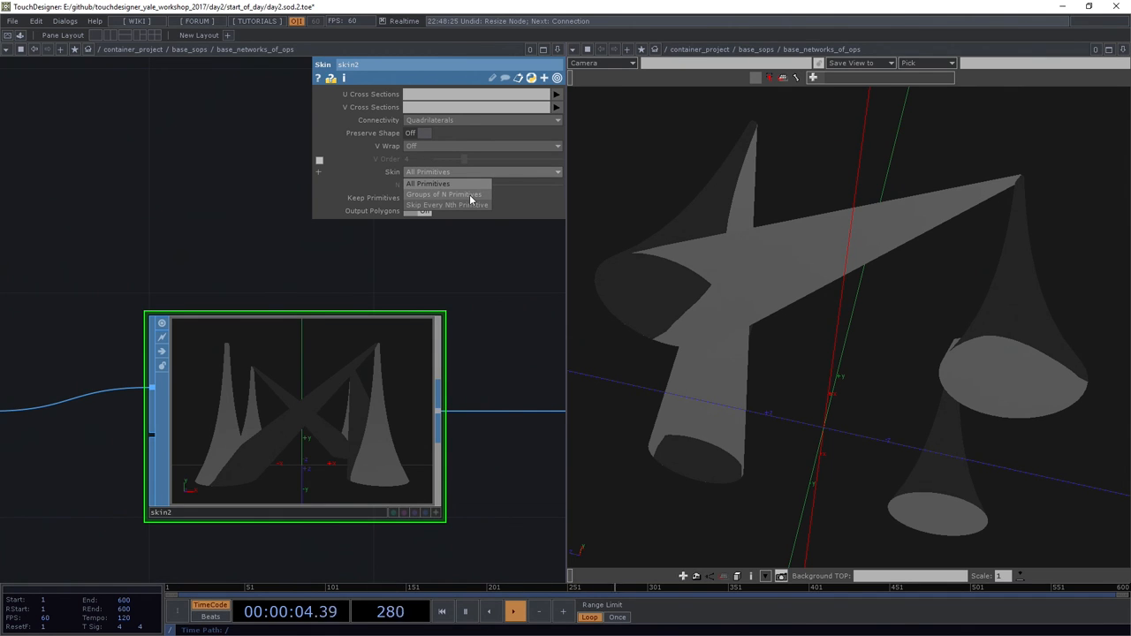
# Step: Set skin2 to Groups of N Primitives (N = 2) with Output Polygons on
pyautogui.click(444, 193)
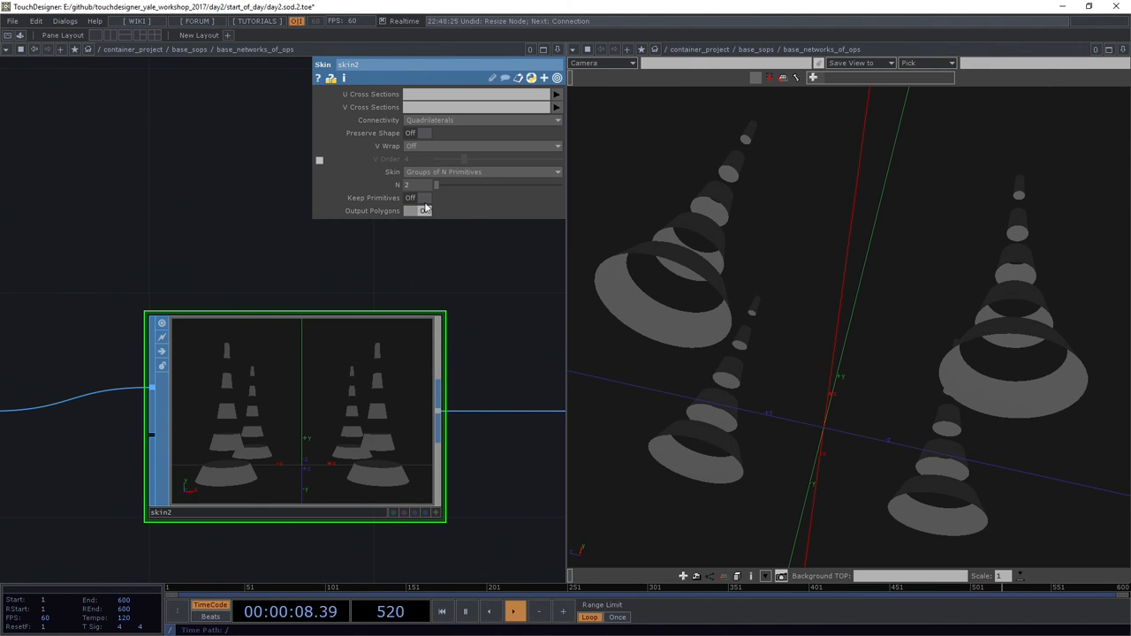
pyautogui.click(424, 210)
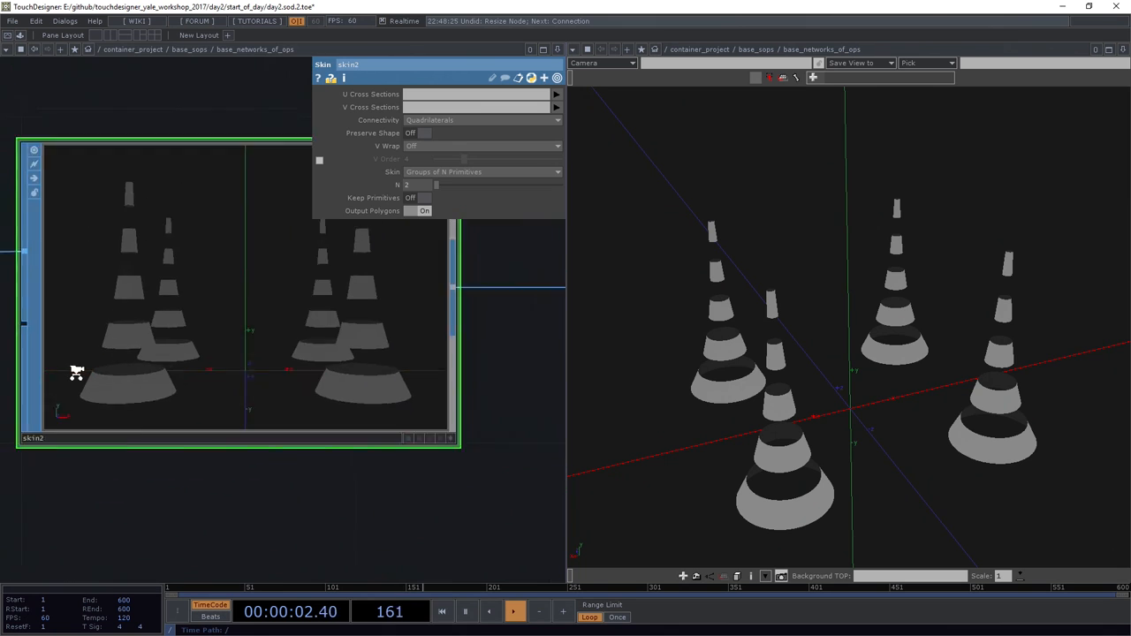
# Step: Insert an Attribute Create SOP after skin2 and enable Compute Normals
pyautogui.rightClick(252, 338)
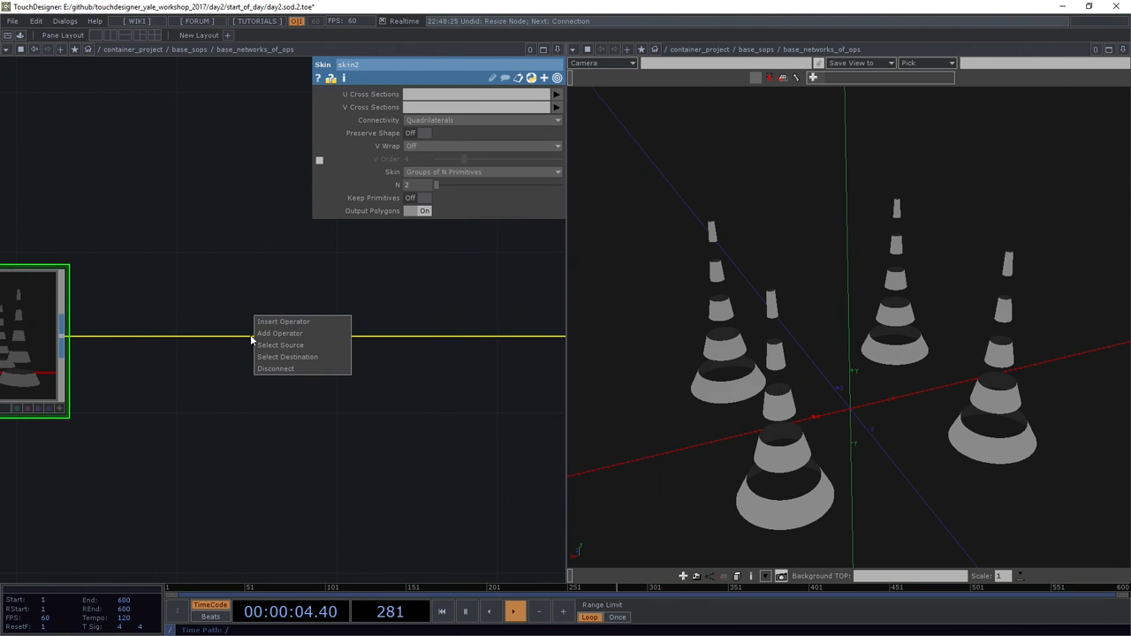
pyautogui.click(279, 333)
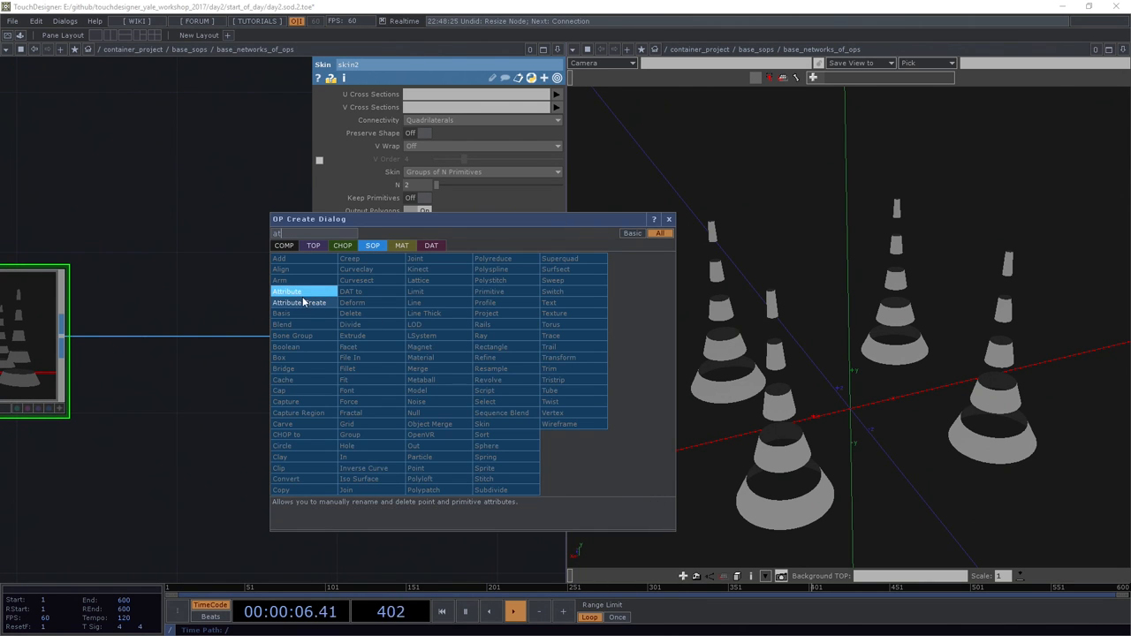
pyautogui.click(298, 303)
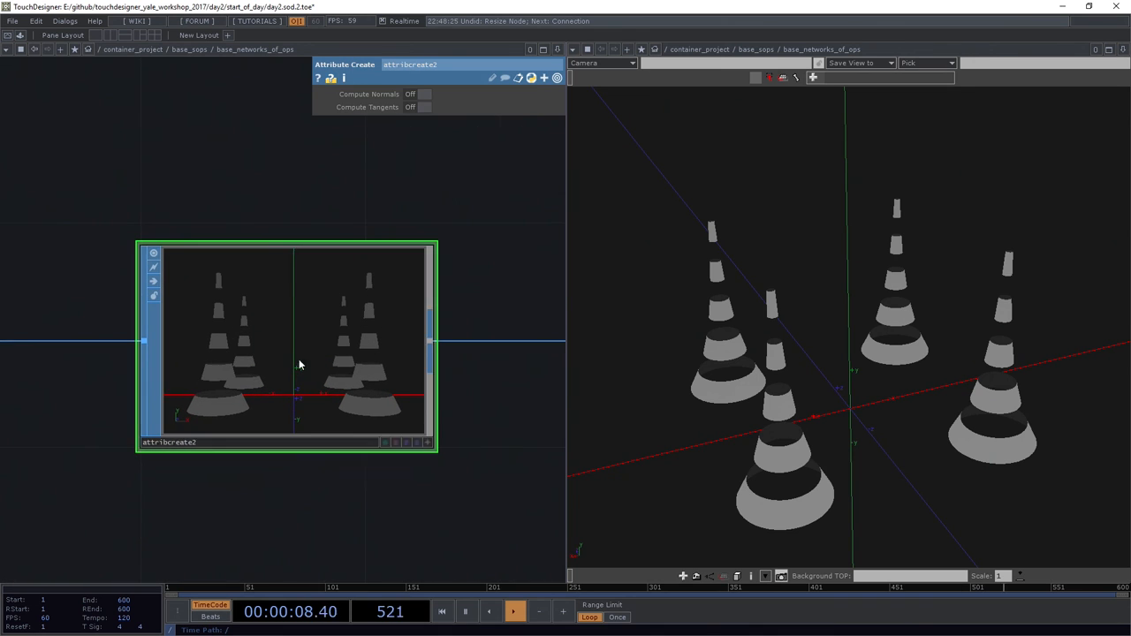
pyautogui.click(424, 93)
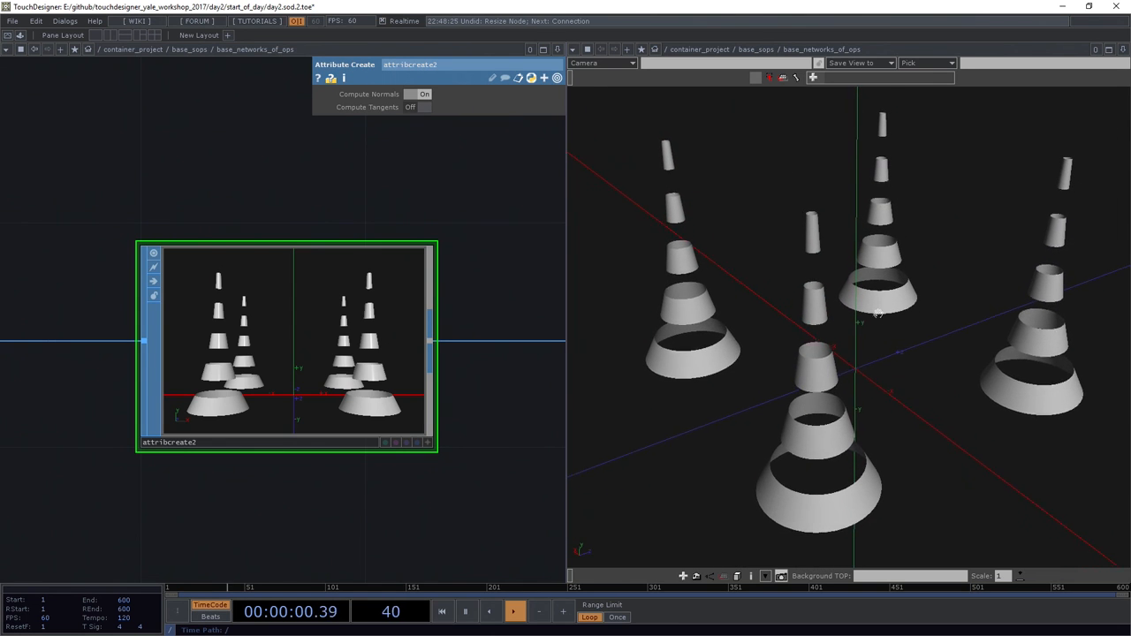
pyautogui.click(514, 611)
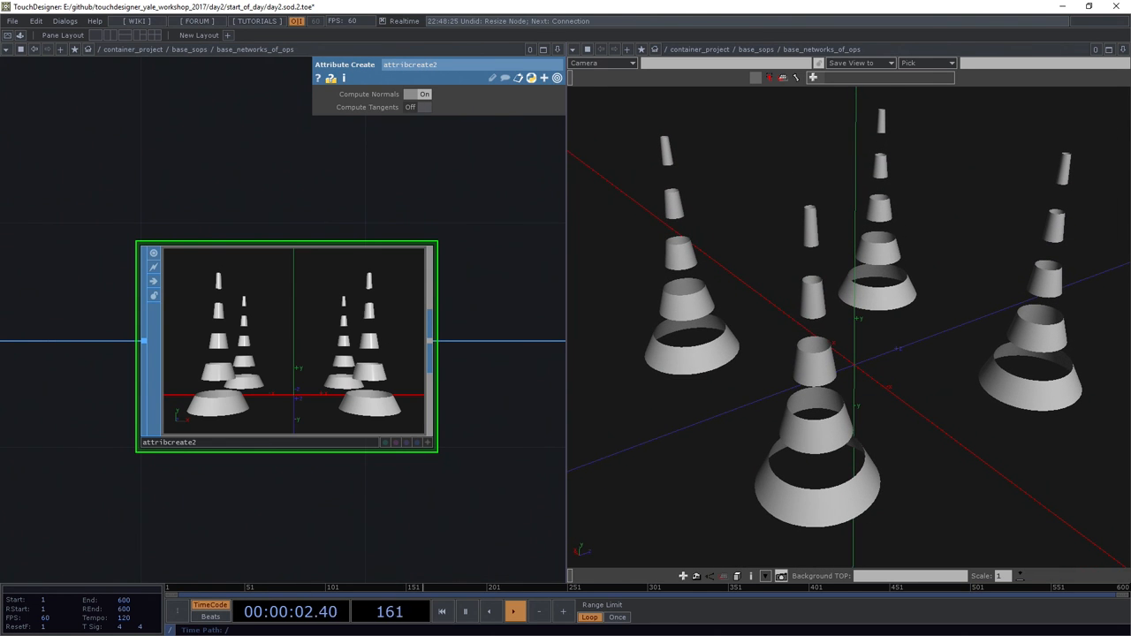
pyautogui.click(514, 612)
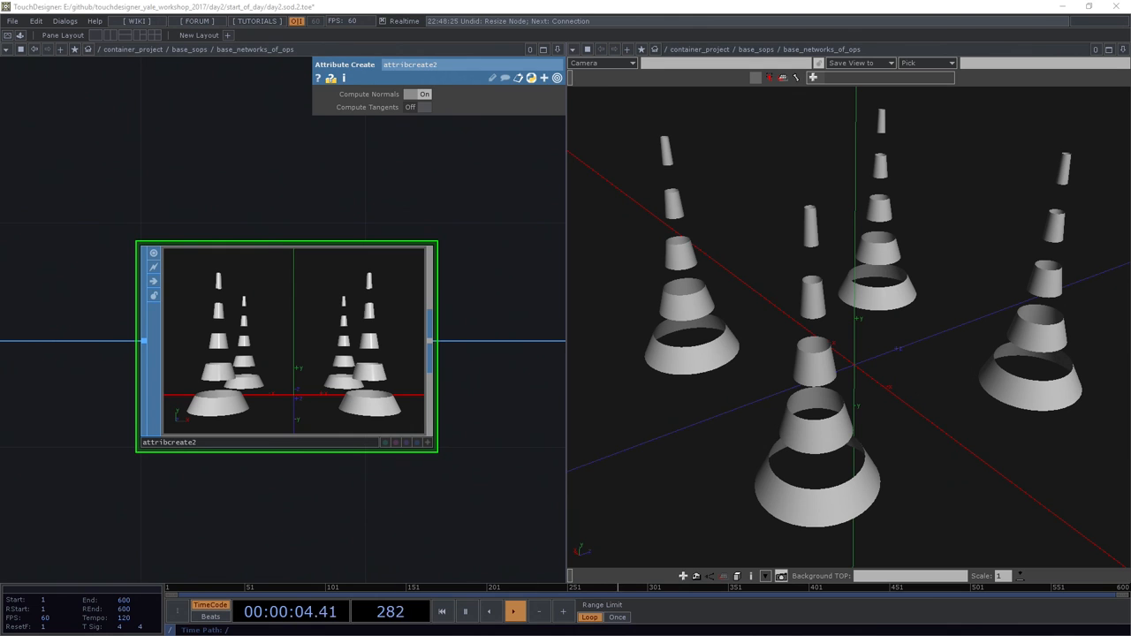